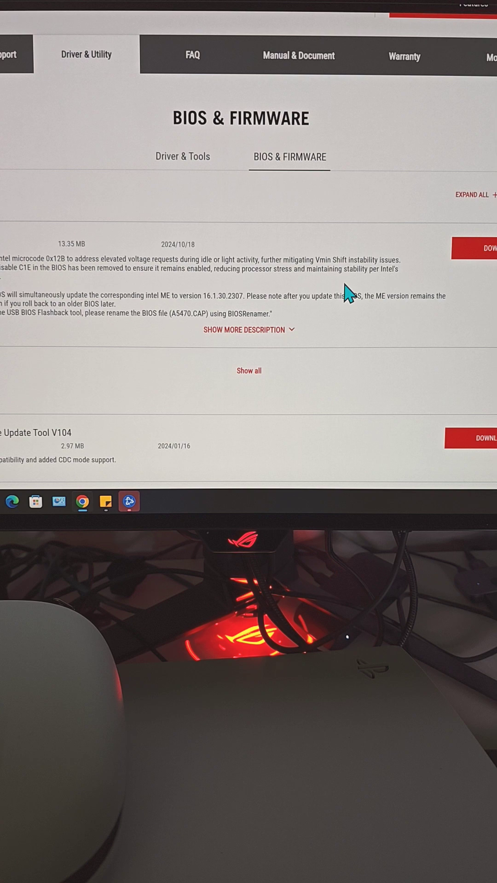
pyautogui.moveTo(406, 304)
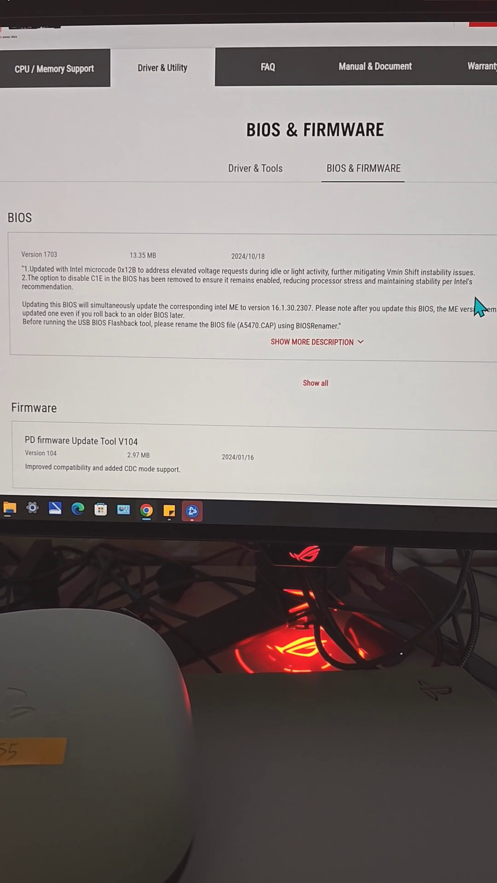
pyautogui.scroll(3)
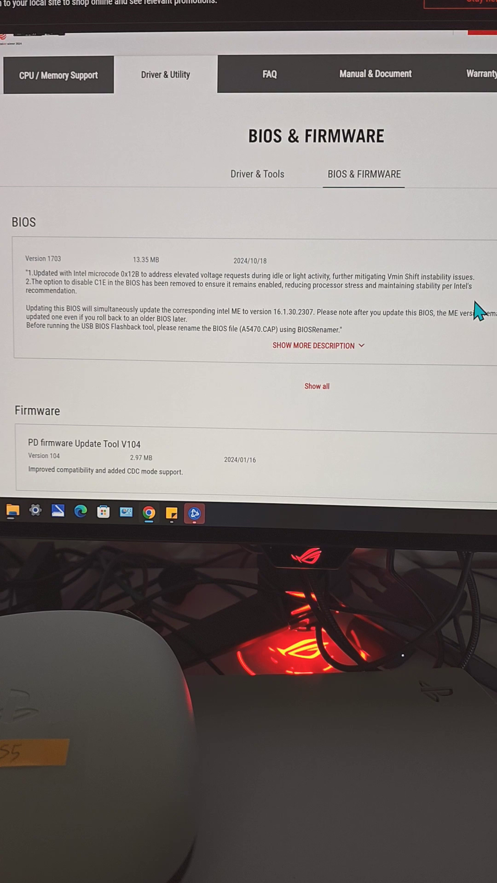